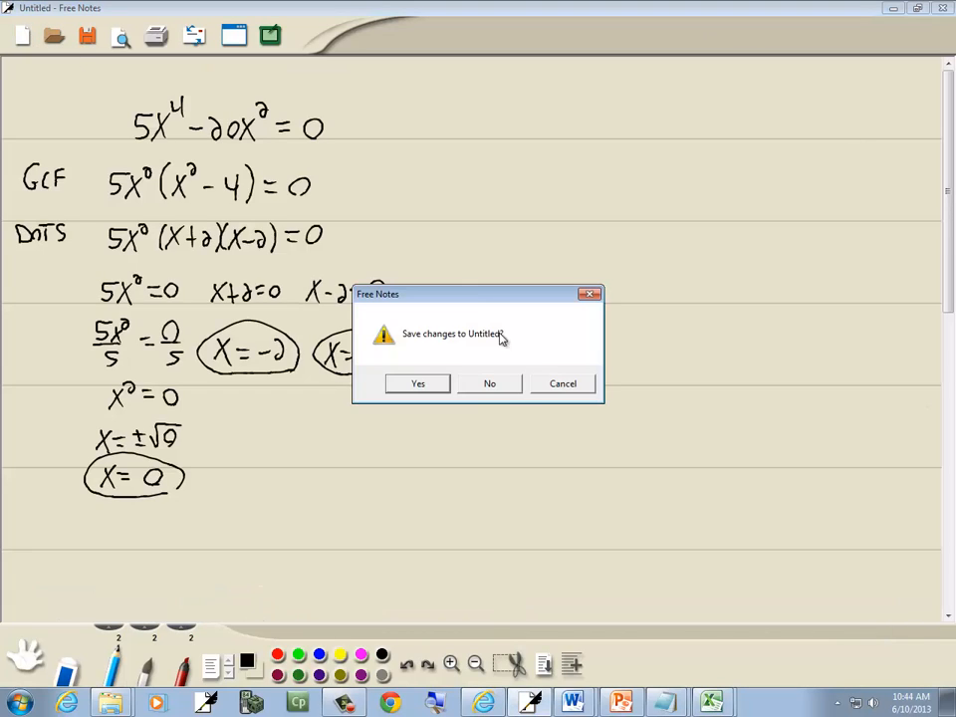
Discard the old notes without saving so a fresh blank page opens
left_click(490, 383)
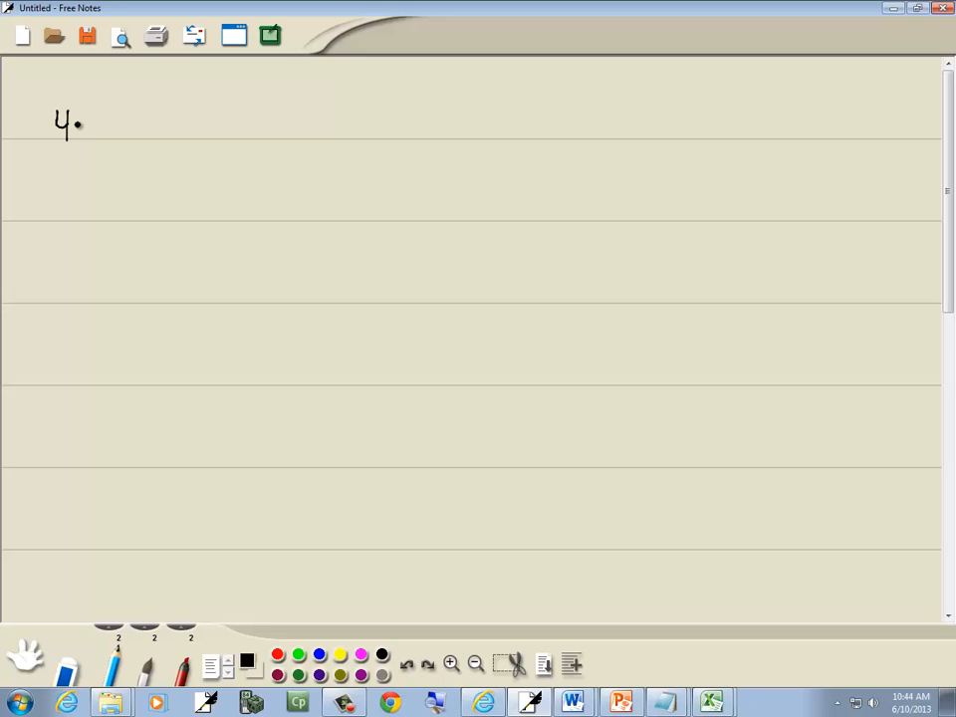
Handwrite 4 = −72x³ + 9x² + 32x, checking the slide for the terms, then pick red ink
left_click_drag(81, 127, 104, 127)
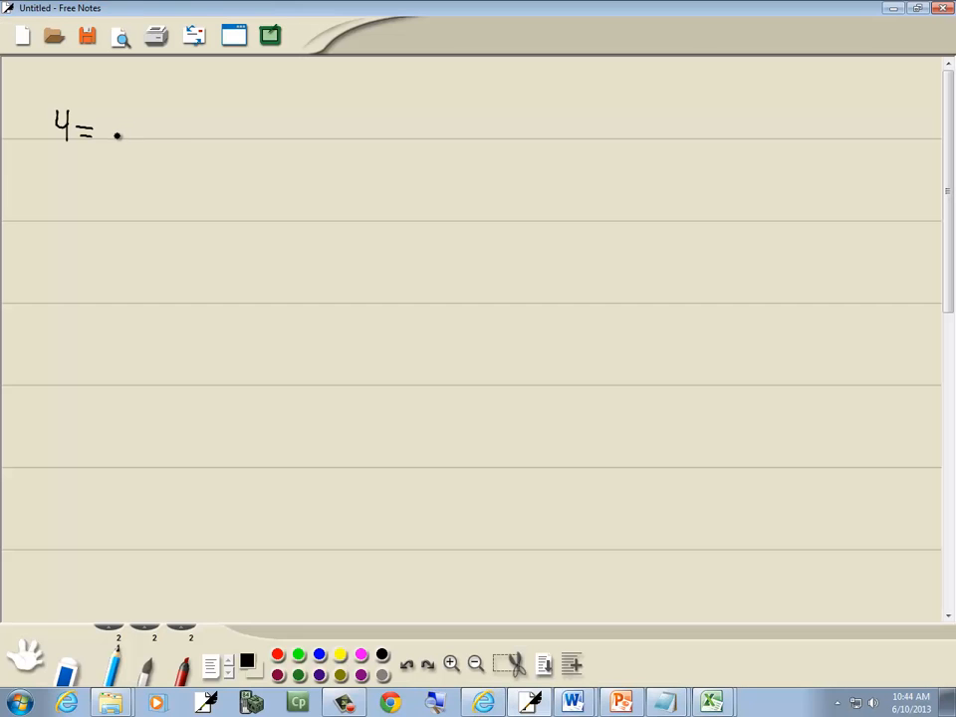
left_click_drag(110, 124, 175, 123)
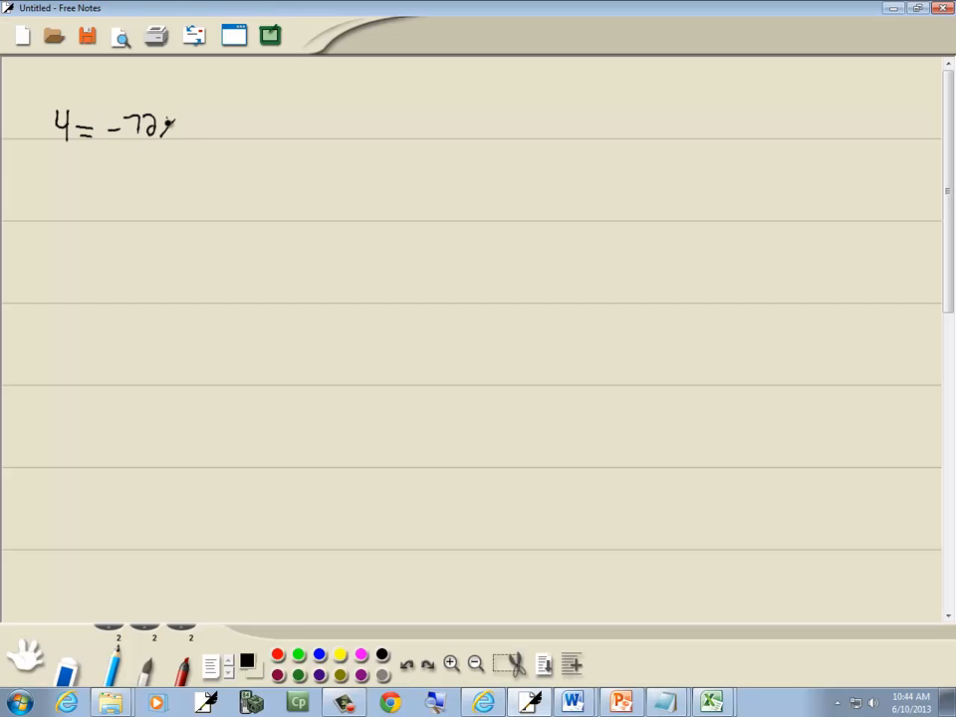
left_click(620, 703)
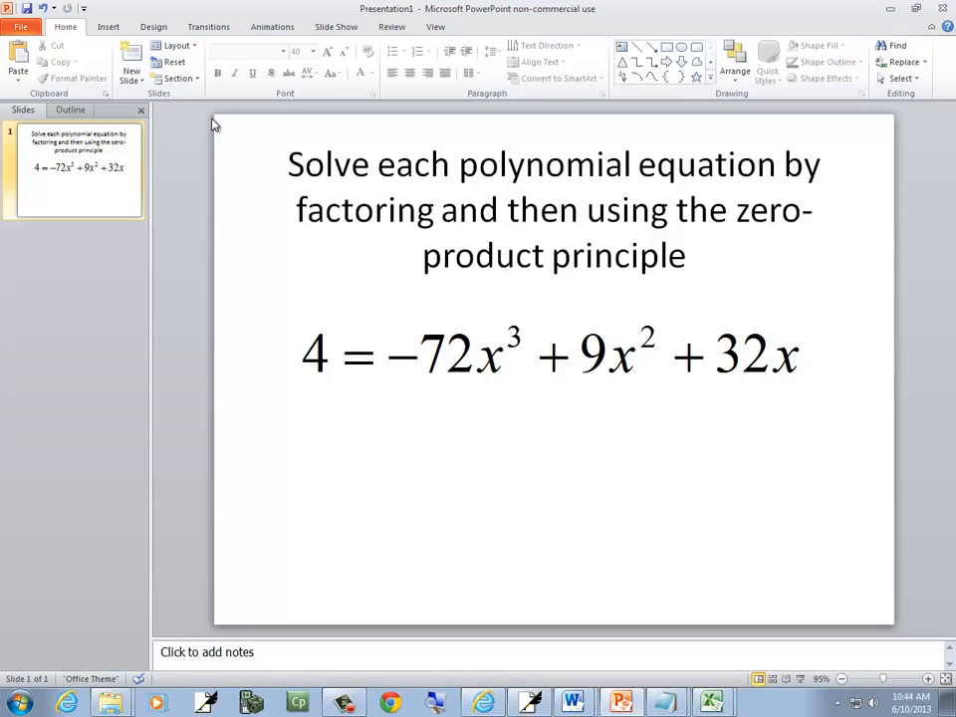
left_click(209, 701)
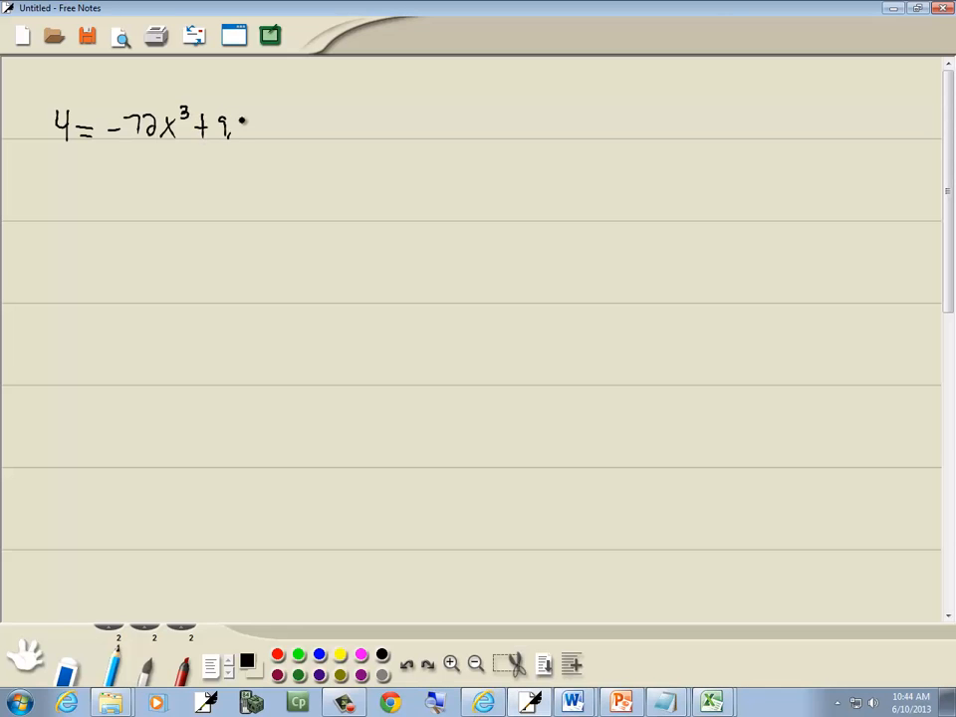
left_click(622, 703)
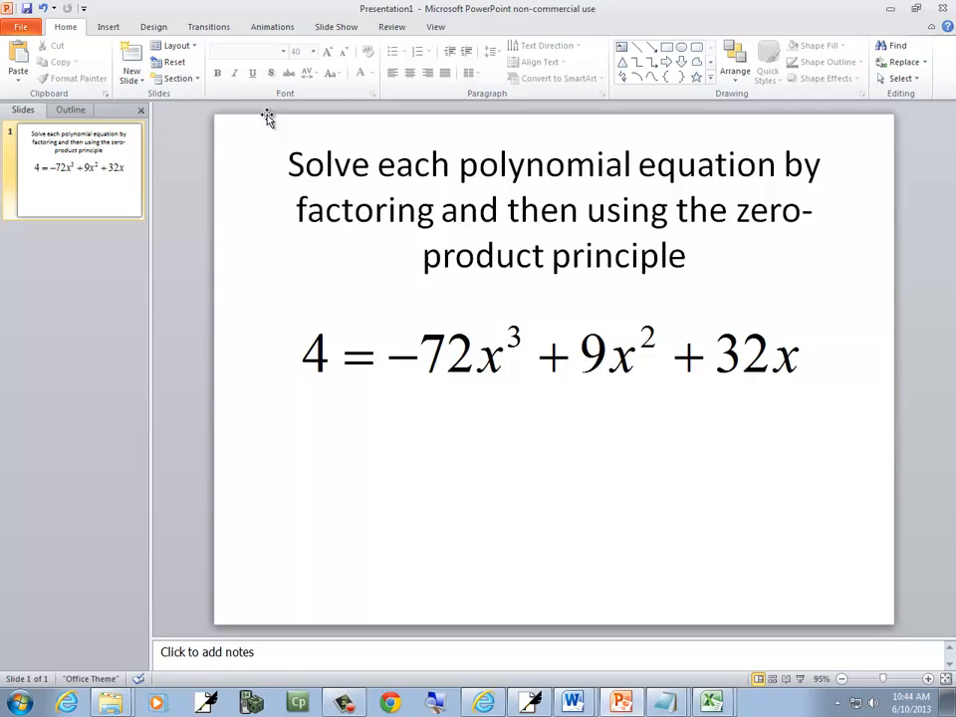
left_click(207, 703)
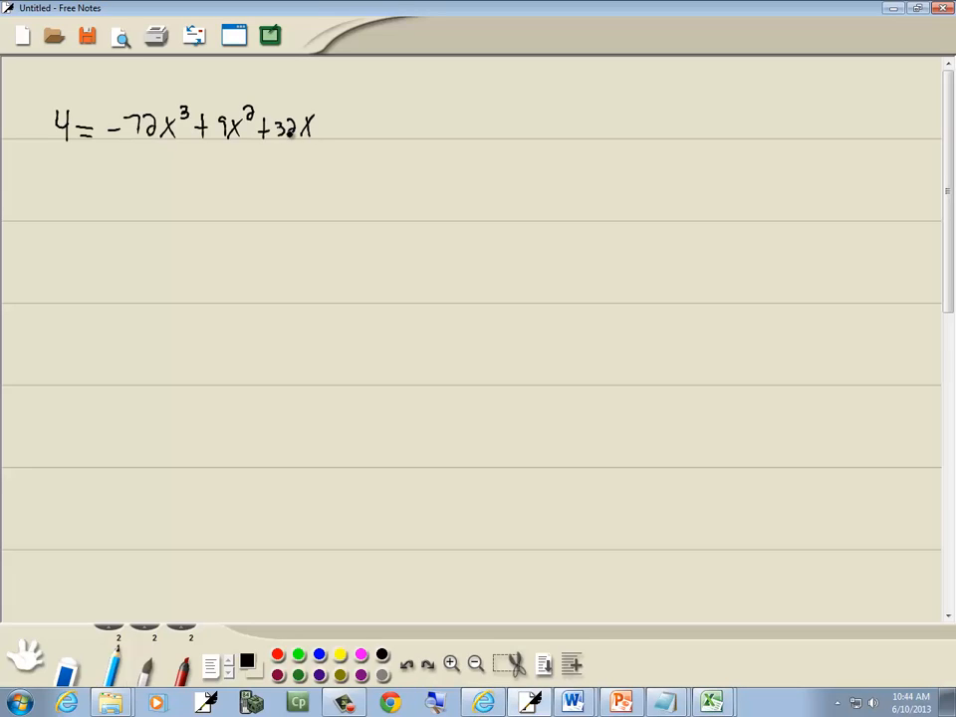
left_click(227, 175)
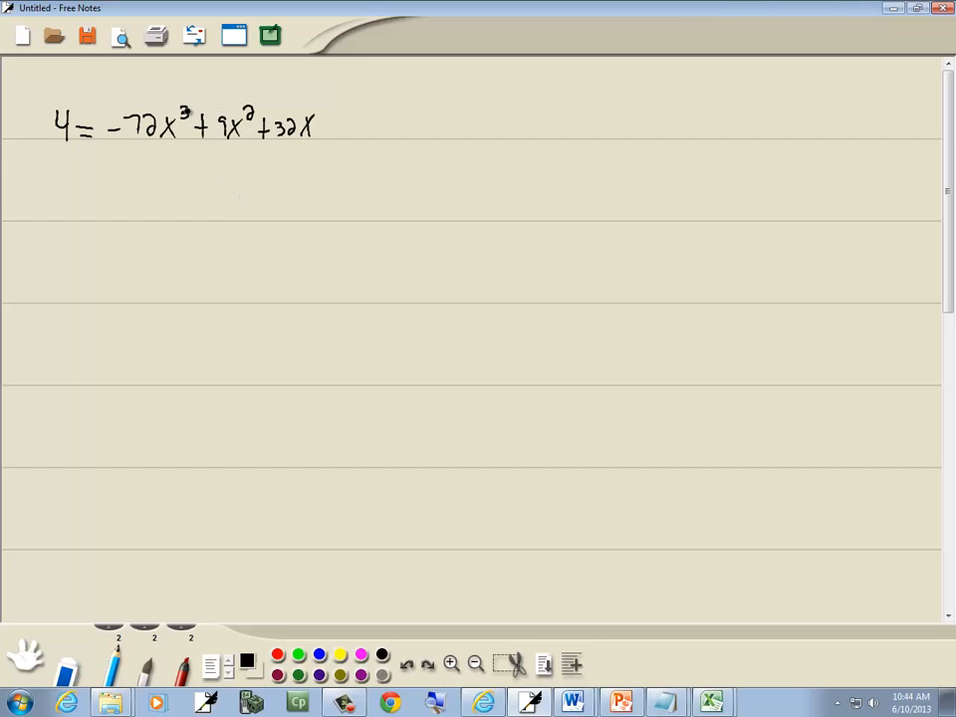
left_click(247, 661)
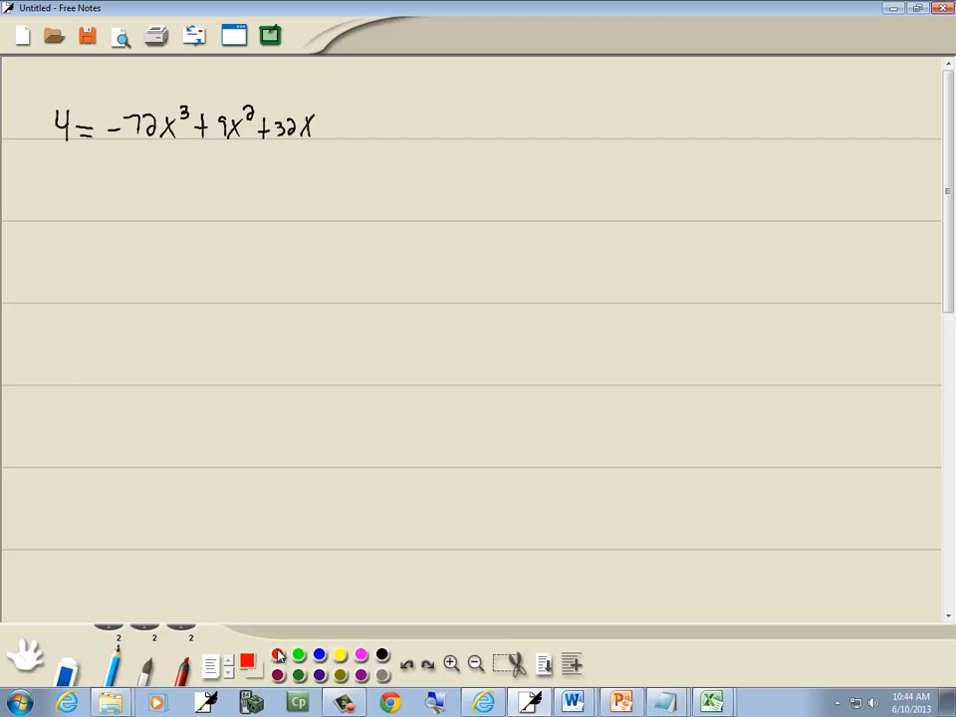
Underline the right-hand terms in red with an arrow showing them moving left
left_click_drag(120, 147, 223, 149)
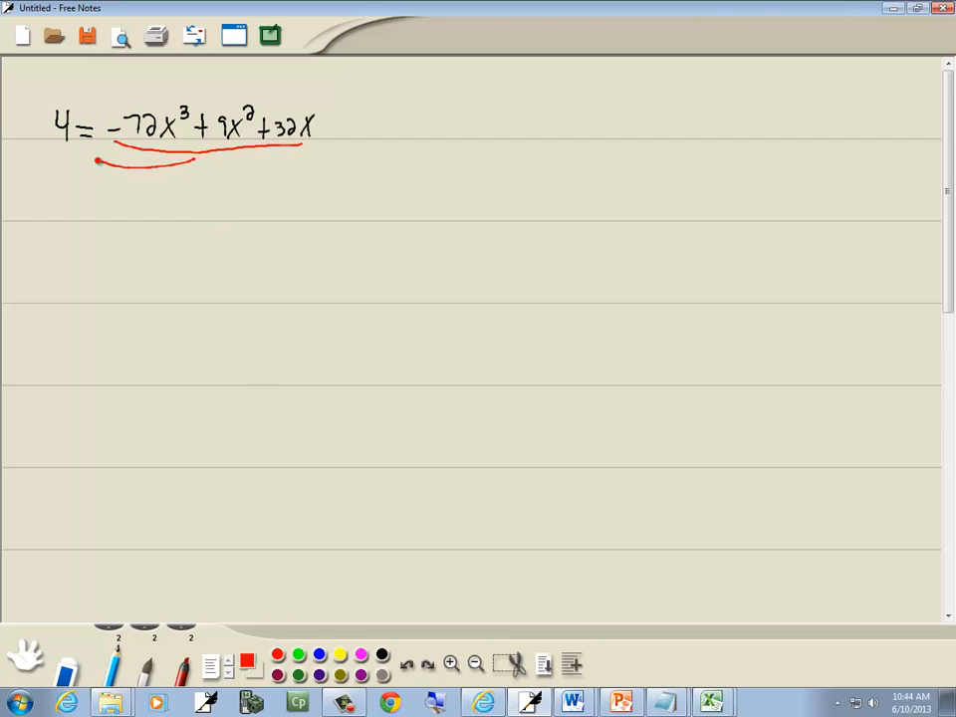
left_click_drag(189, 159, 84, 159)
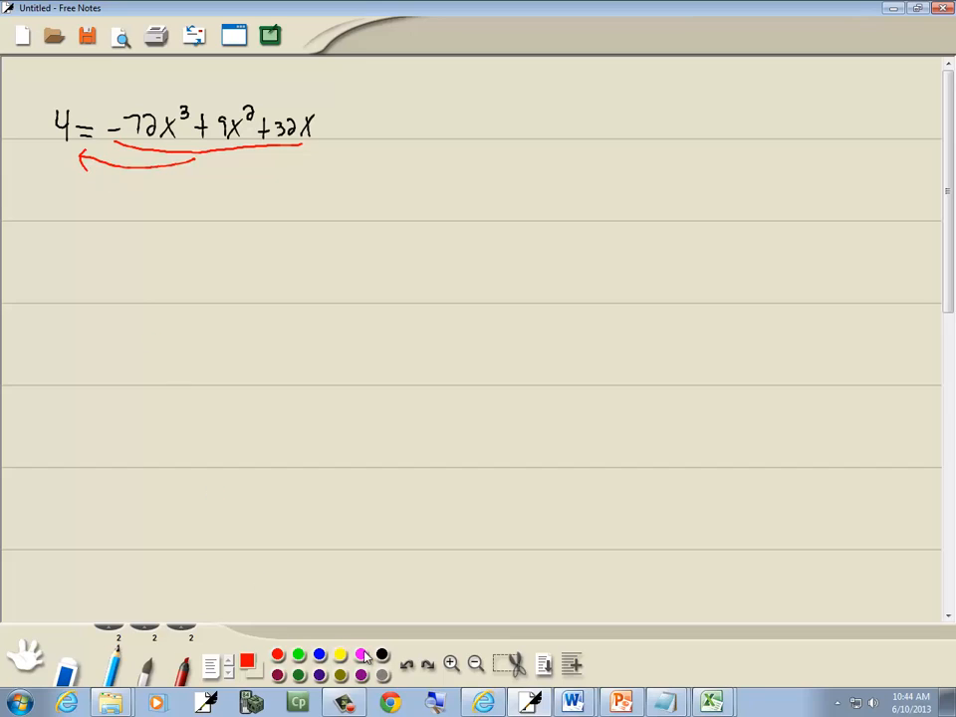
left_click(382, 653)
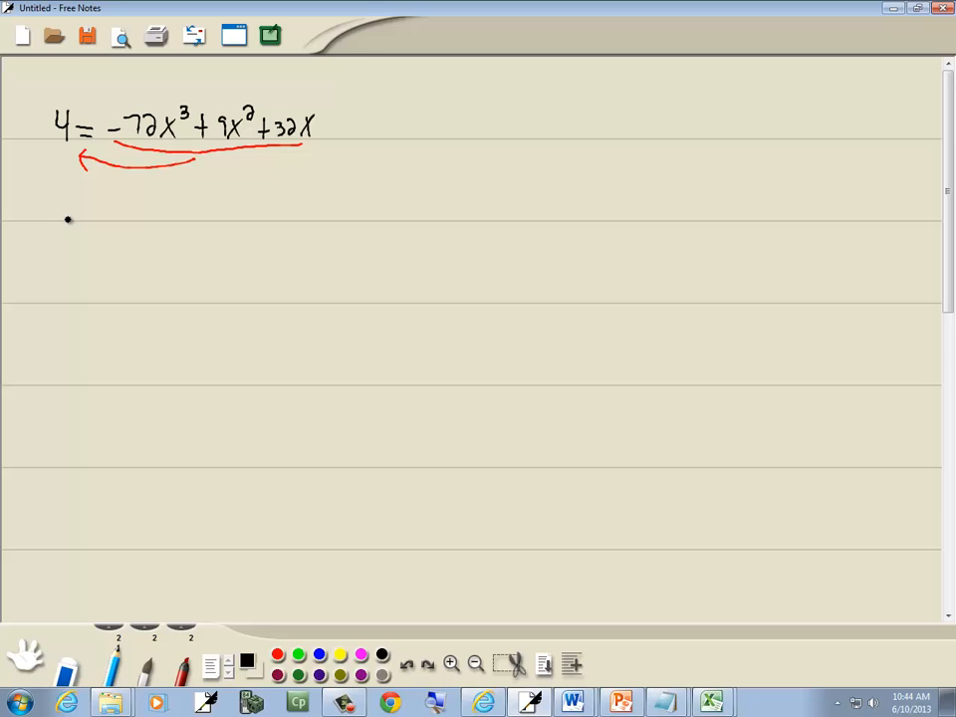
Rewrite the equation in black as 72x³ − 9x² − 32x + 4 = 0
left_click_drag(20, 215, 49, 200)
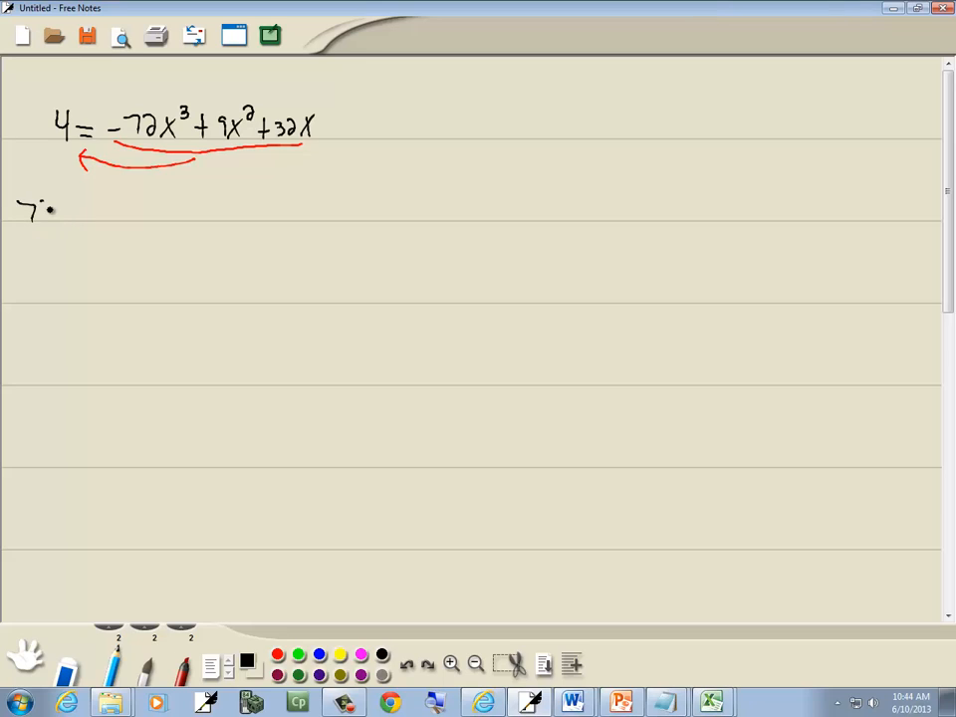
left_click_drag(40, 209, 76, 203)
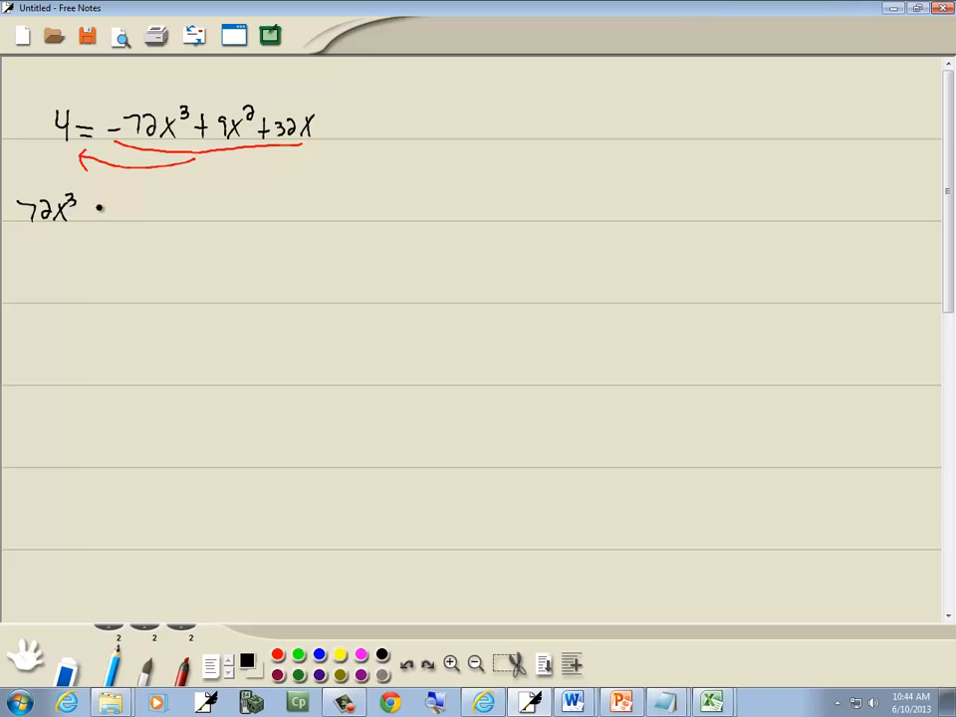
left_click_drag(90, 209, 126, 215)
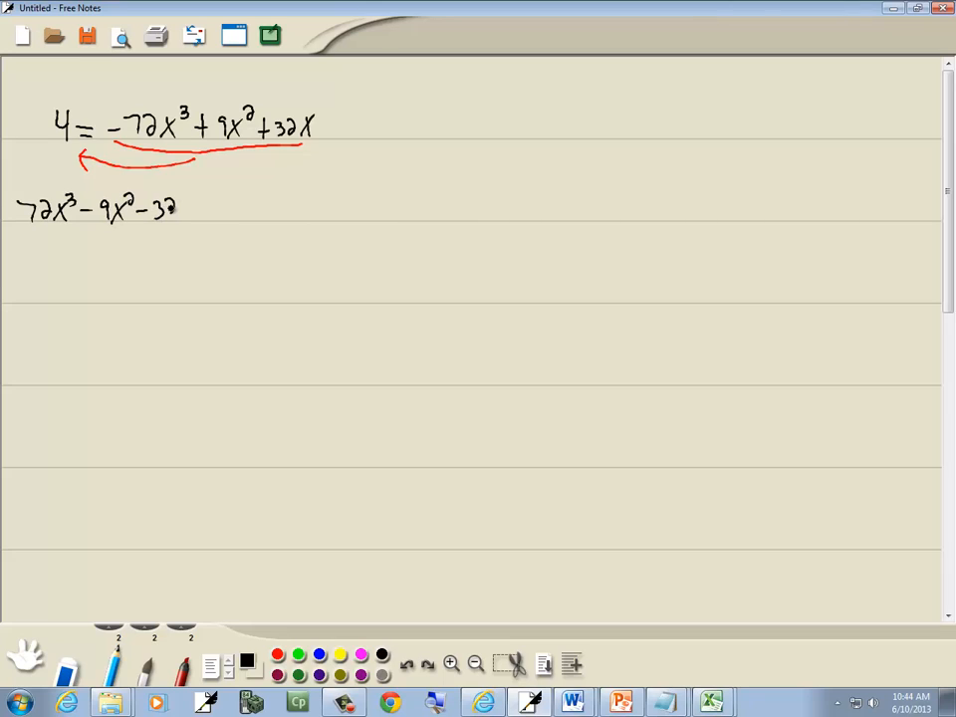
left_click_drag(179, 209, 209, 210)
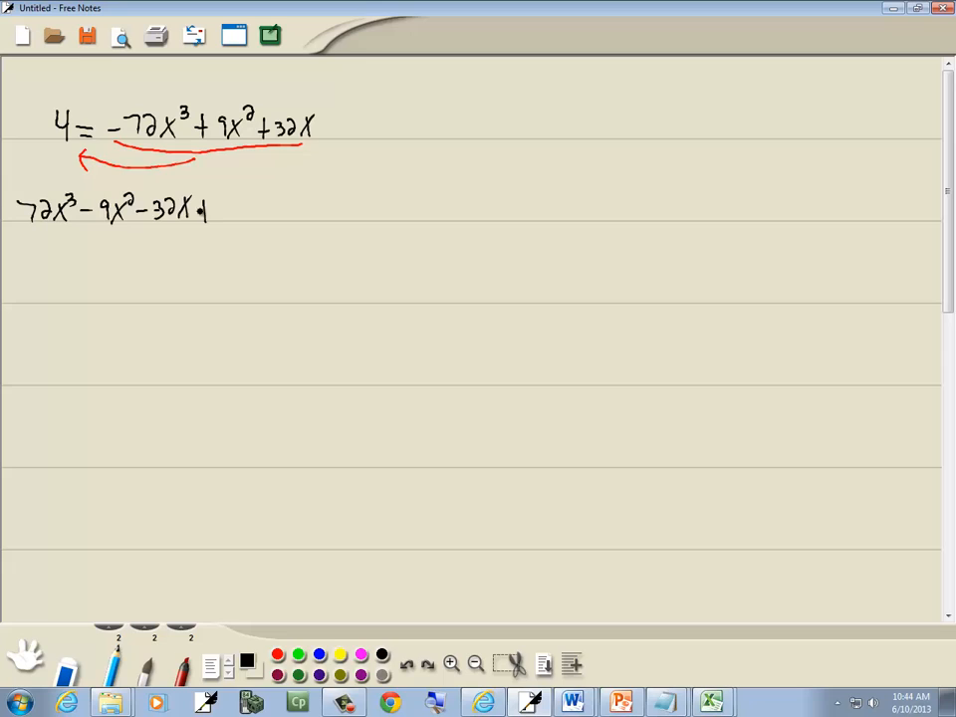
type("+4=0")
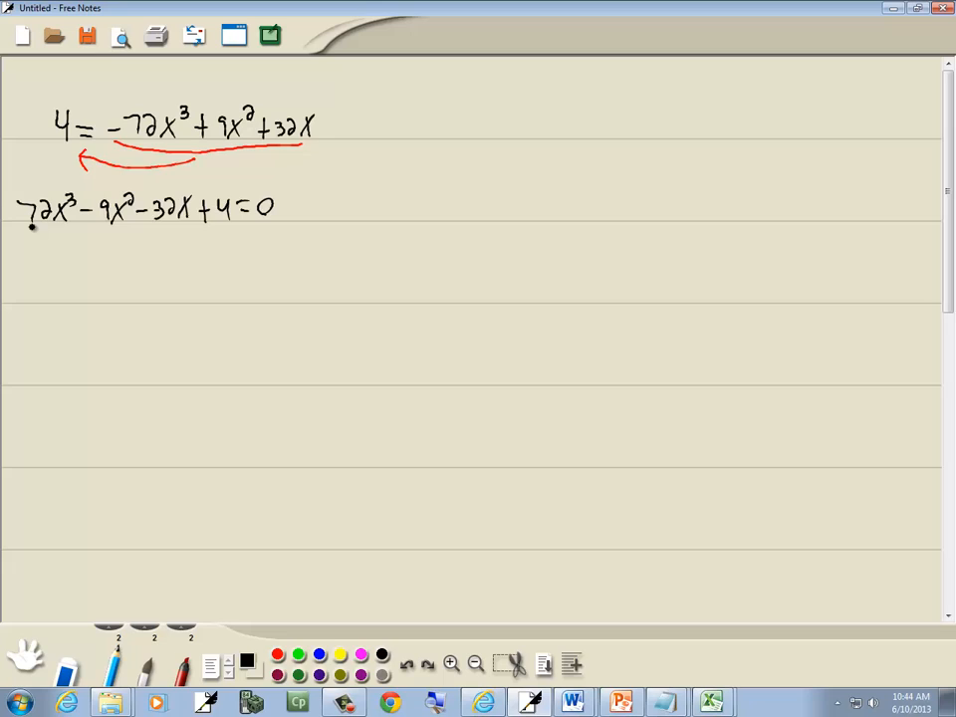
Bracket the terms in pairs and write the factored group 9x²(8x−1)
left_click_drag(29, 227, 235, 228)
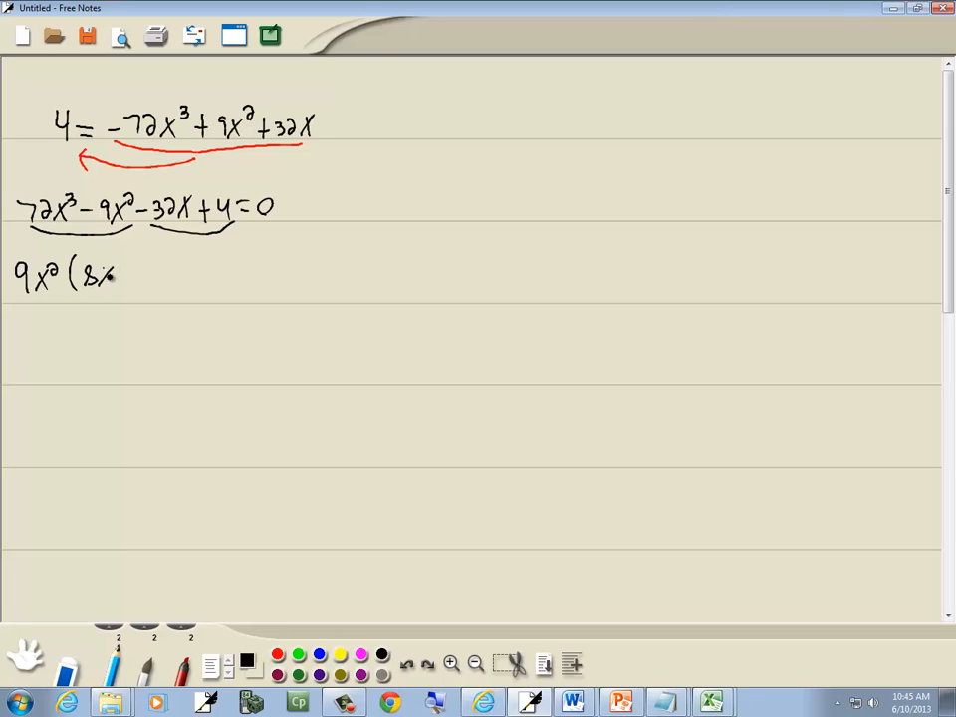
left_click_drag(110, 275, 169, 277)
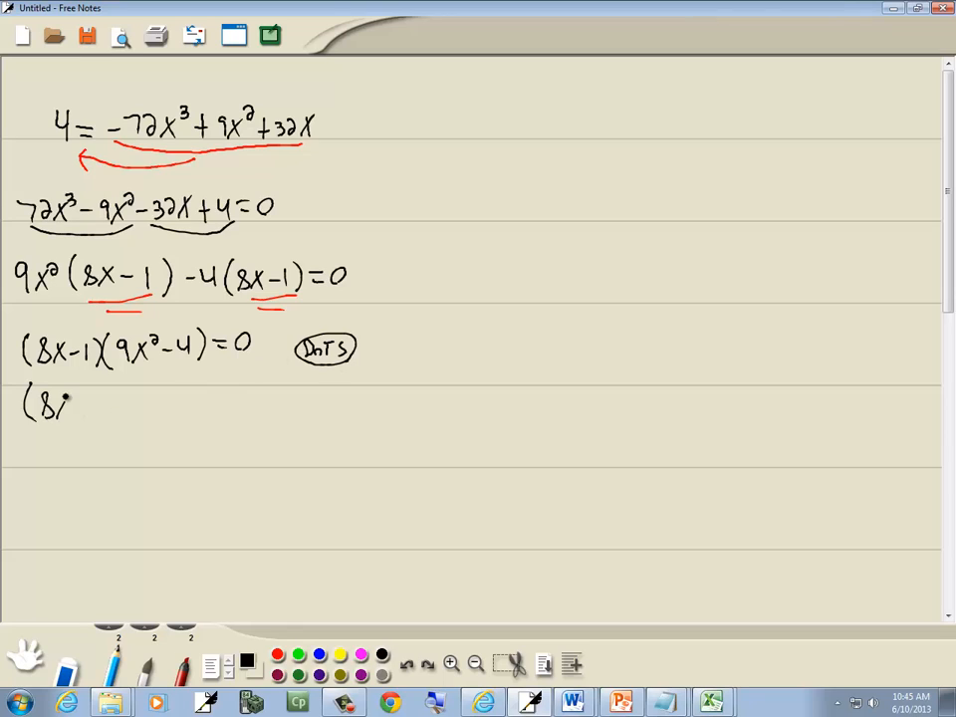
Write the difference-of-squares factors (3x+2)(3x−2) after (8x−1)
left_click_drag(55, 409, 139, 408)
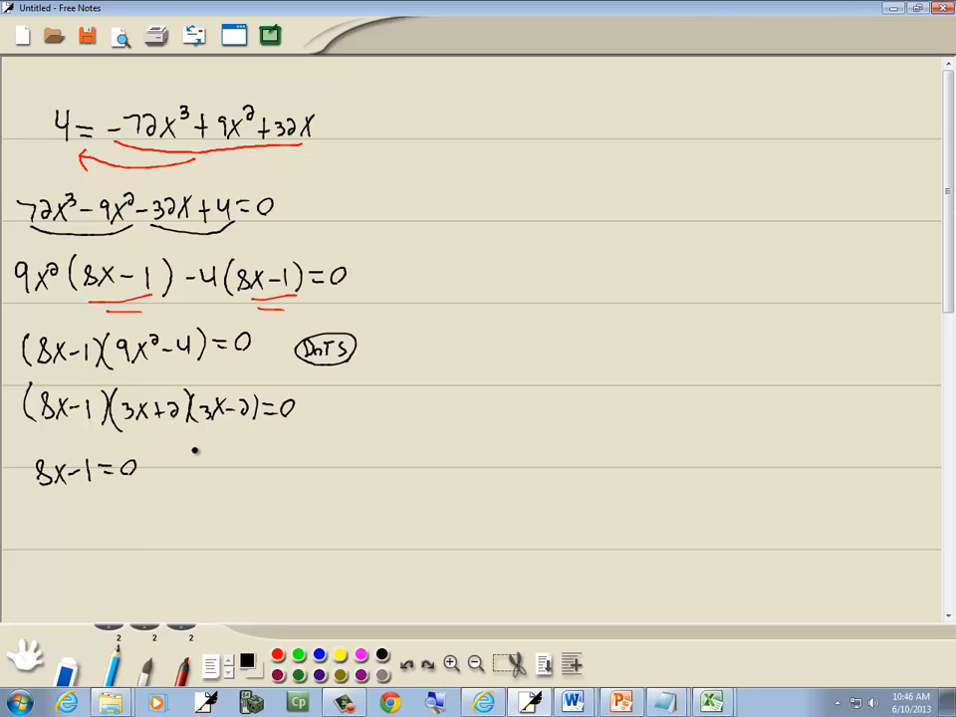
Set 3x+2=0 and 3x−2=0, and solve 8x−1=0 to 8x = 1
type("3x+2=0")
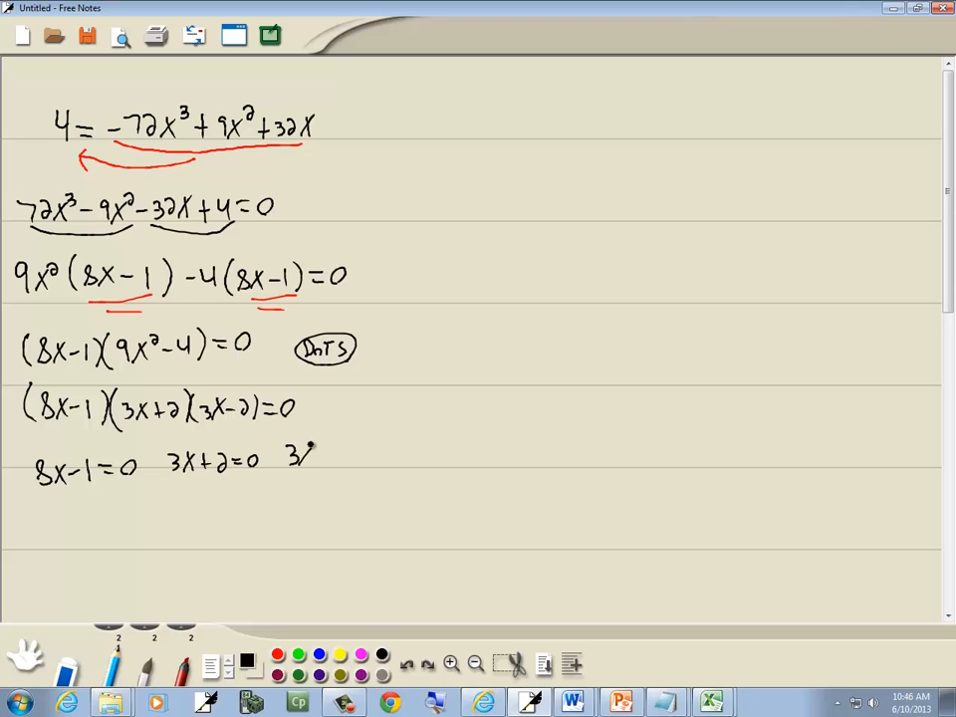
type("3x-2=0")
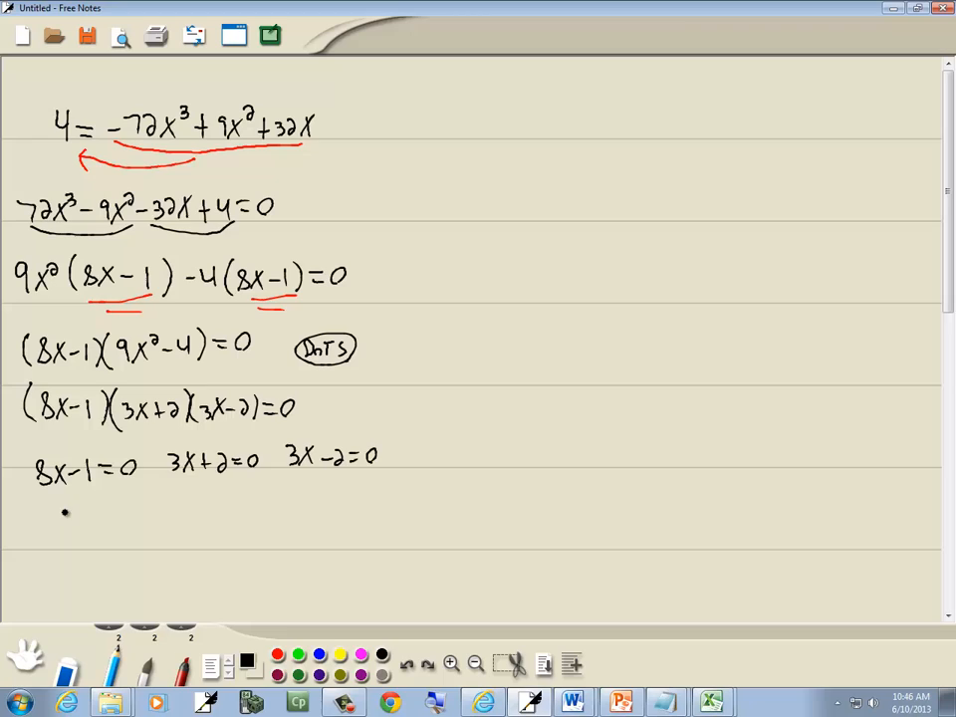
type("8x=")
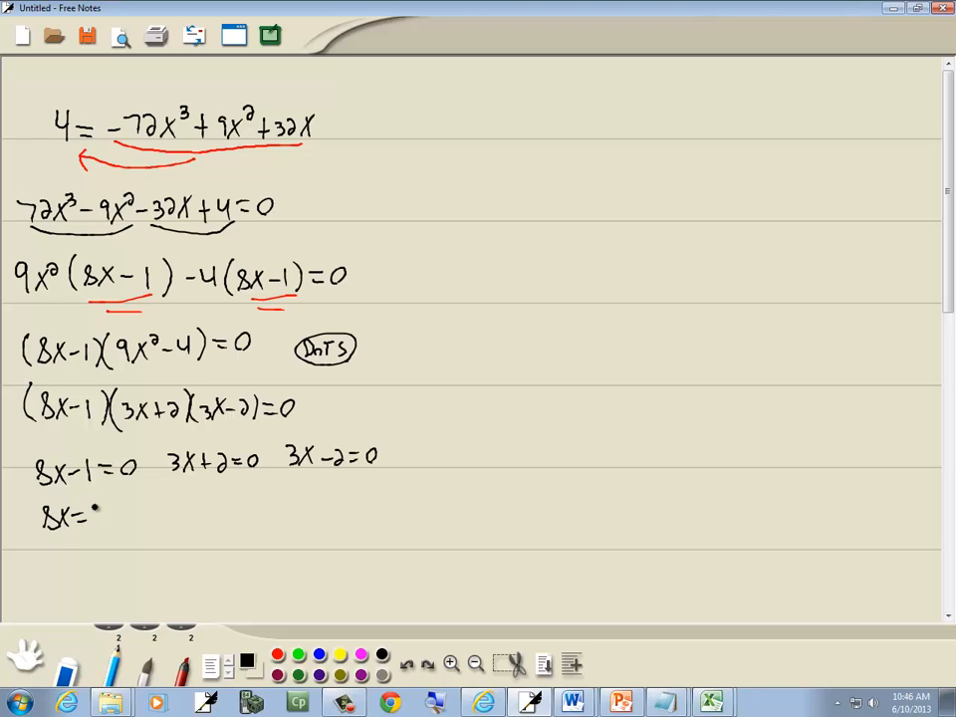
type("1")
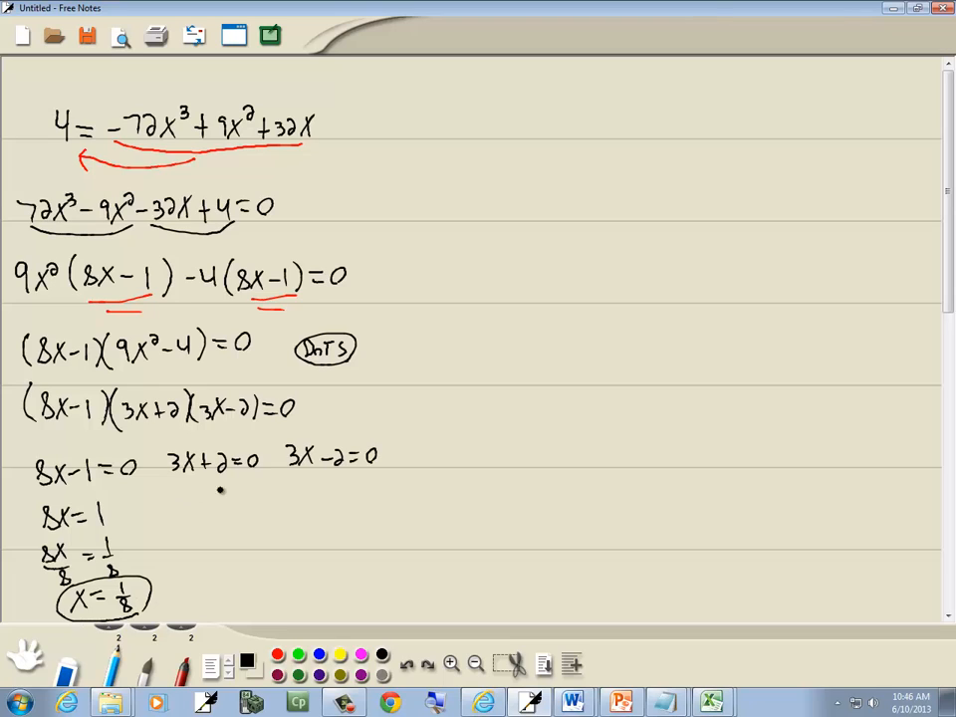
Solve 3x + 2 = 0 to 3x = −2 and circle the root x = −2/3
left_click_drag(175, 508, 219, 508)
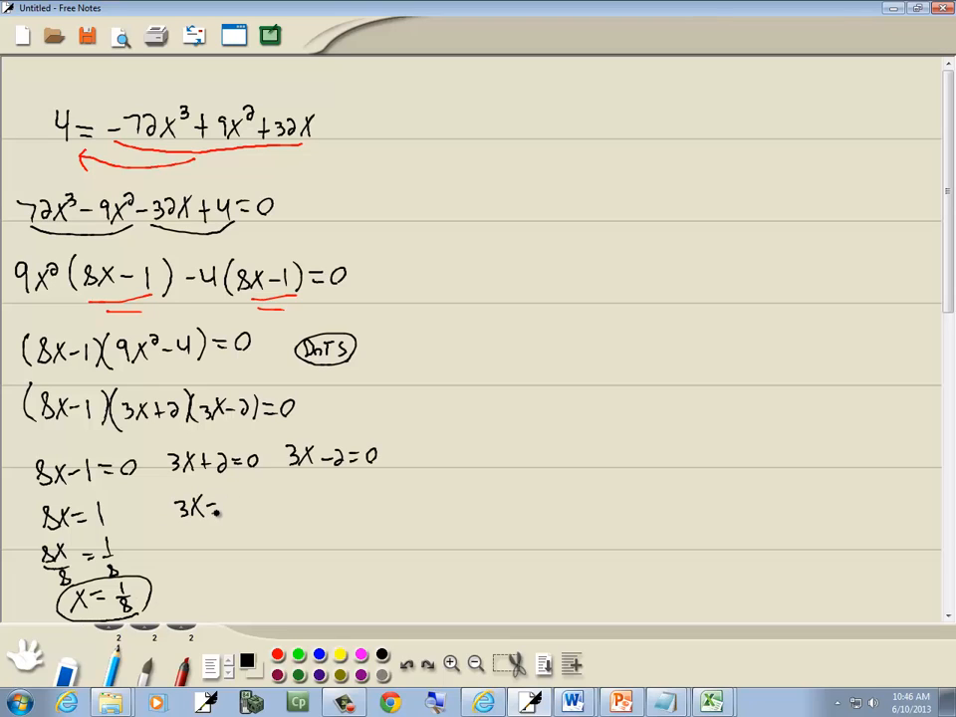
type("=-2")
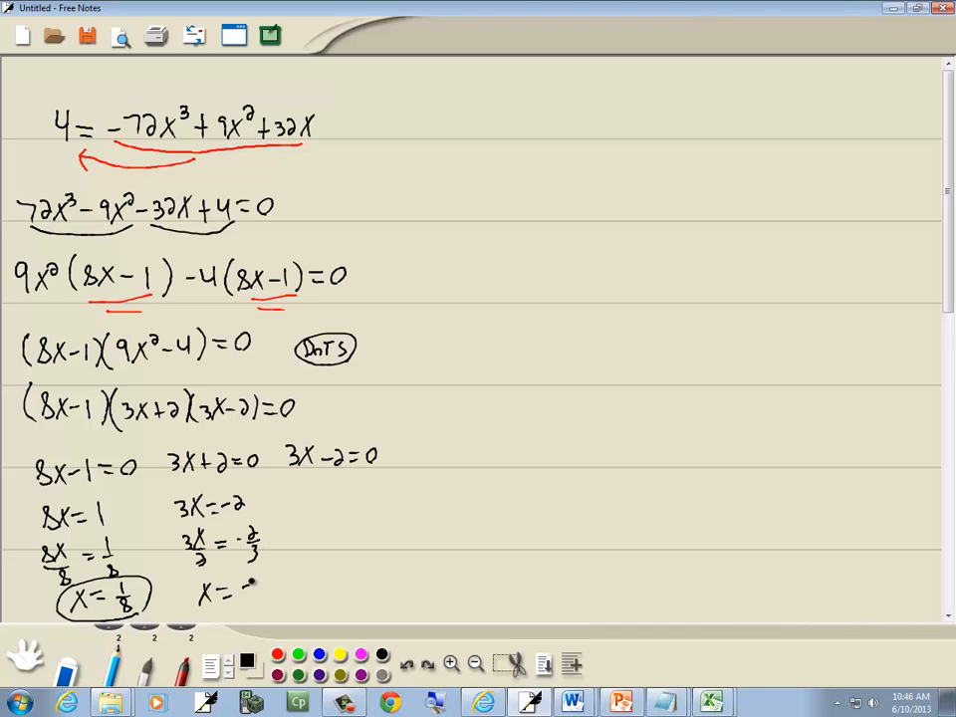
left_click_drag(184, 597, 263, 594)
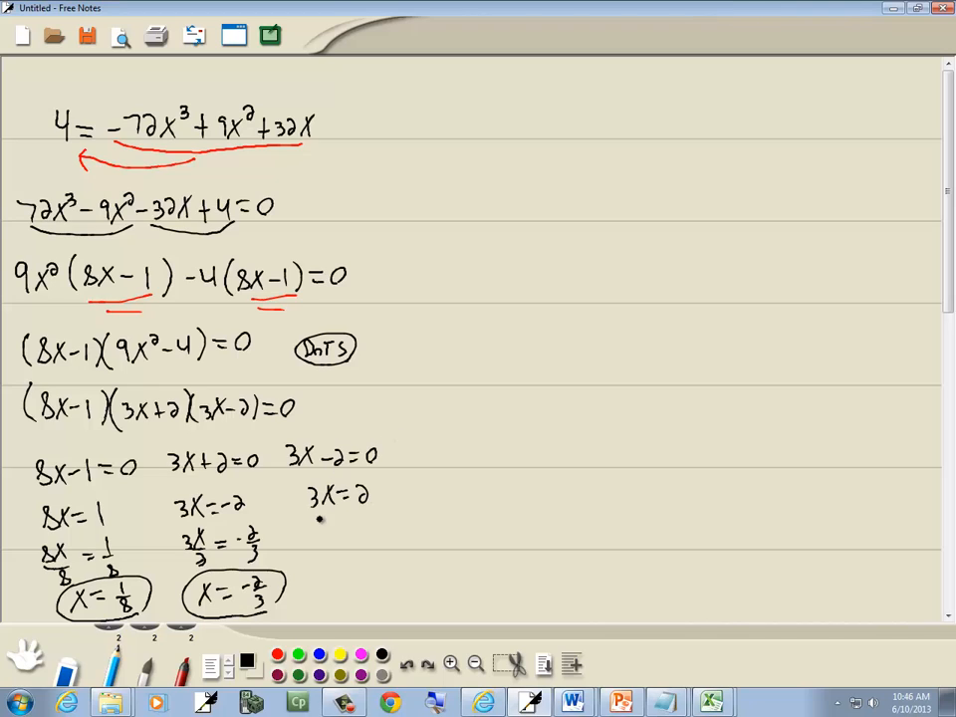
Divide 3x = 2 by 3 and write the final root x = 2/3
left_click(329, 542)
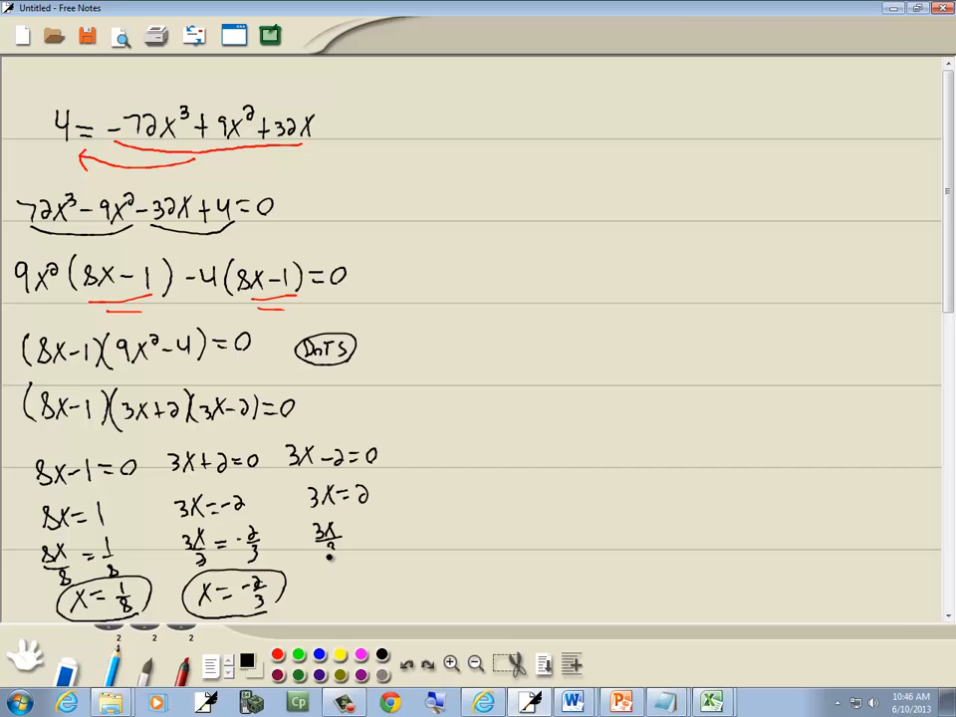
left_click_drag(339, 542, 388, 538)
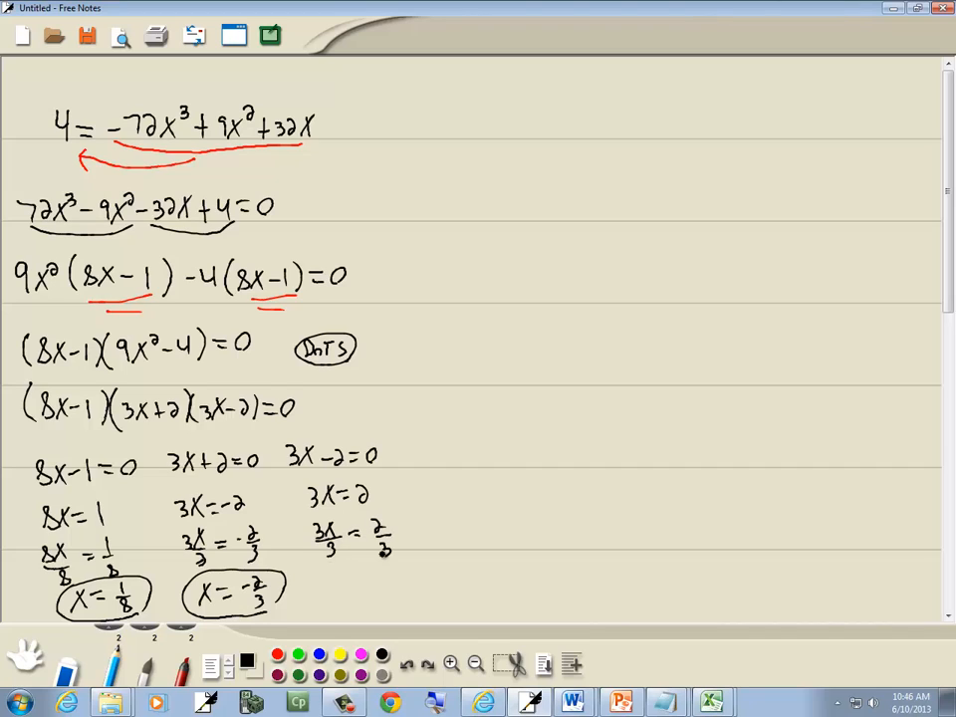
left_click_drag(342, 587, 394, 588)
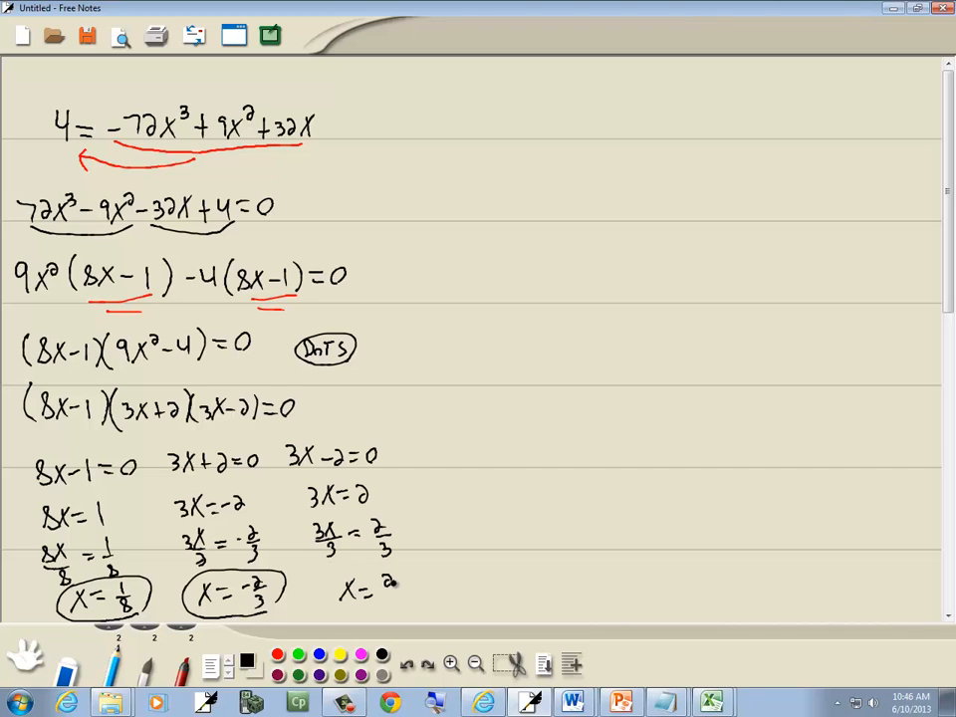